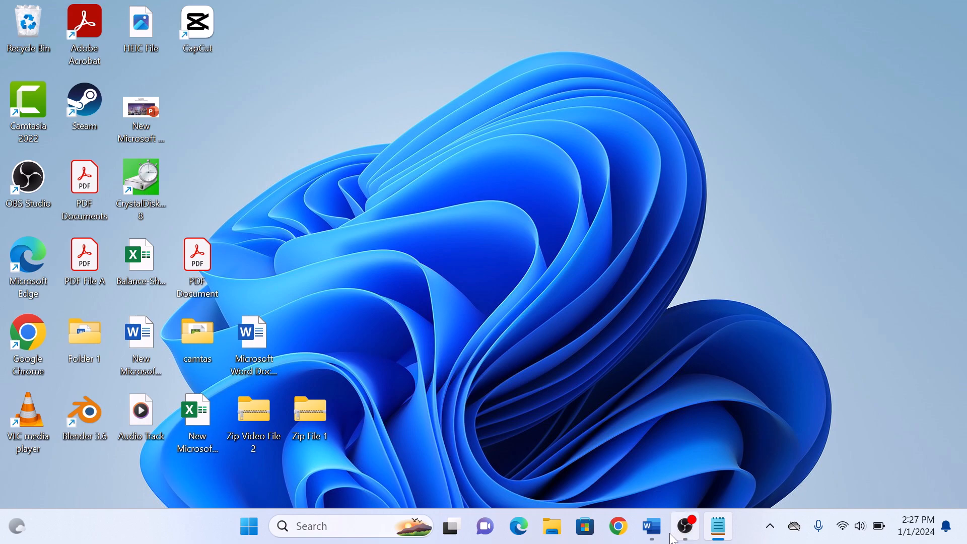
# Step: Switch to the open Lorem Ipsum document (Document 2) from the Windows taskbar
pyautogui.click(651, 526)
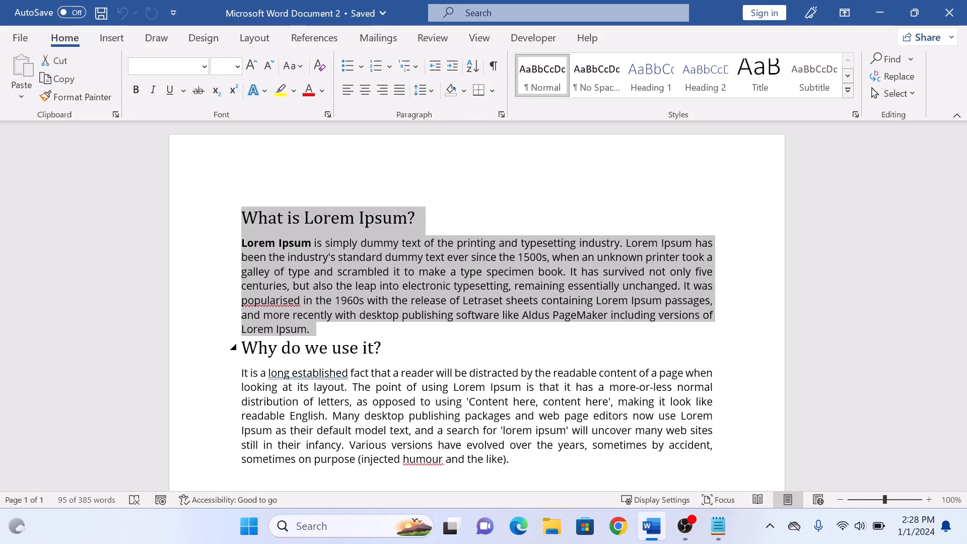
# Step: Select all 385 words across both Lorem Ipsum sections as one block
pyautogui.click(382, 348)
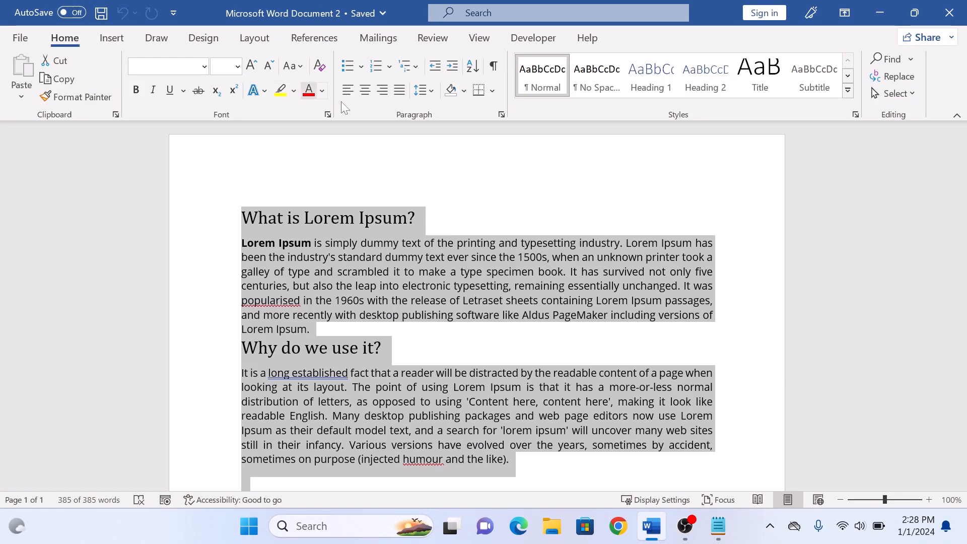
pyautogui.moveTo(420, 90)
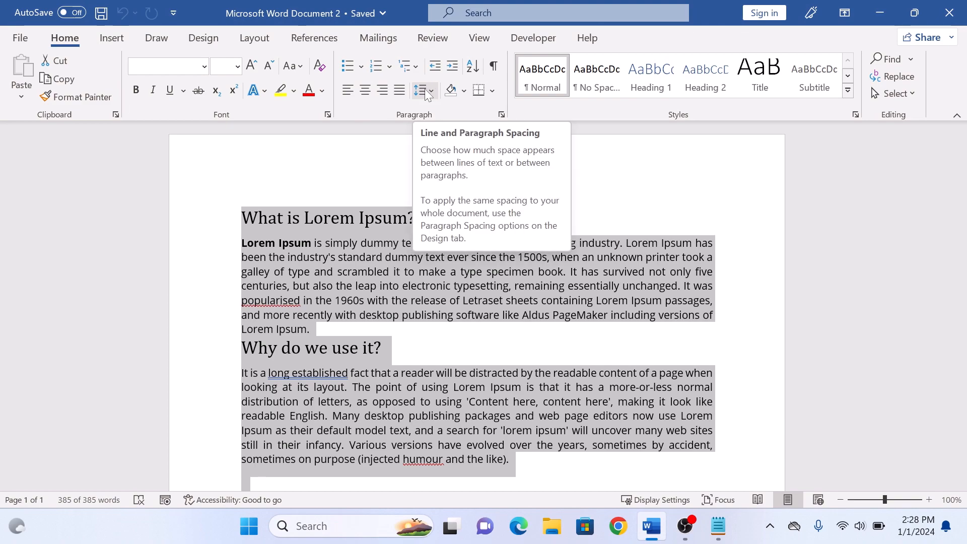
# Step: Apply 2.0 line spacing so the Lorem Ipsum paragraphs spill onto a second page
pyautogui.click(425, 90)
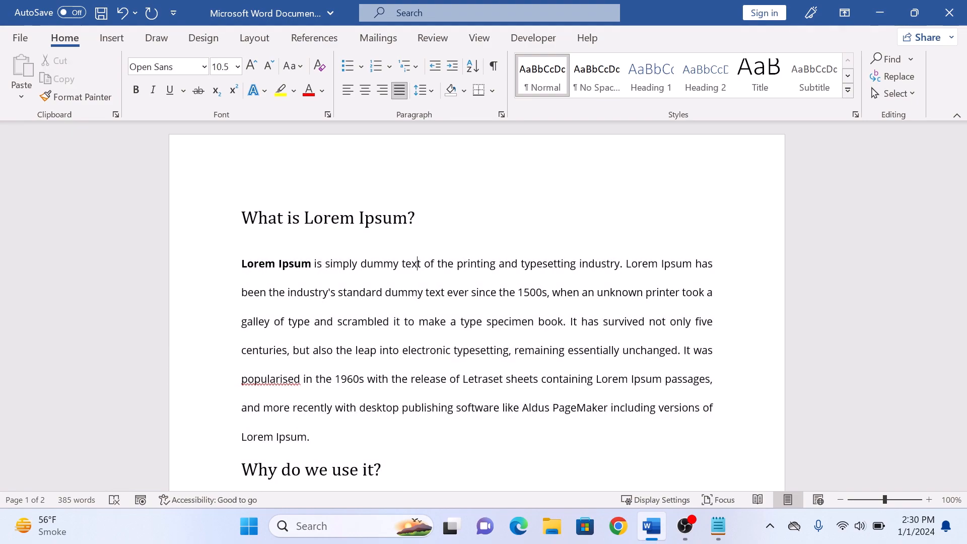
pyautogui.moveTo(401, 264); pyautogui.dragTo(486, 322)
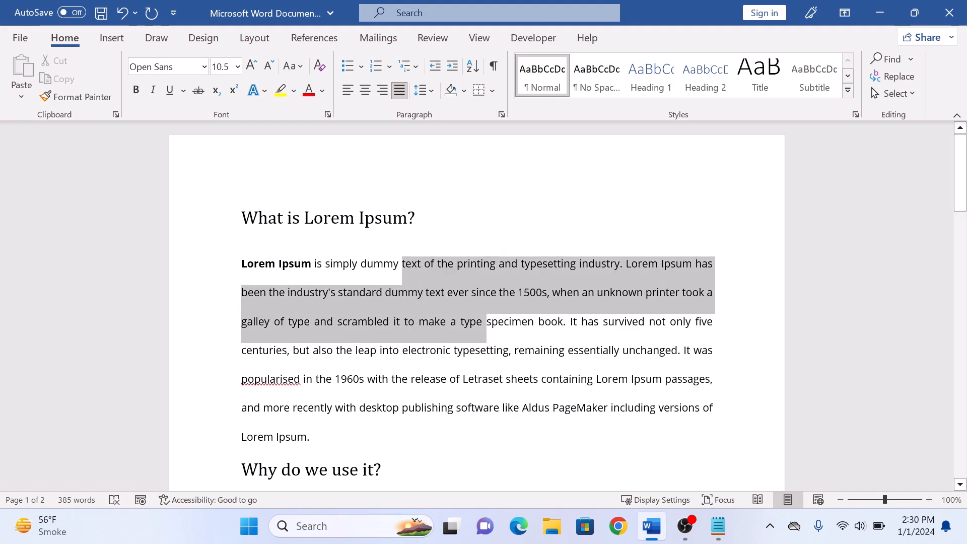